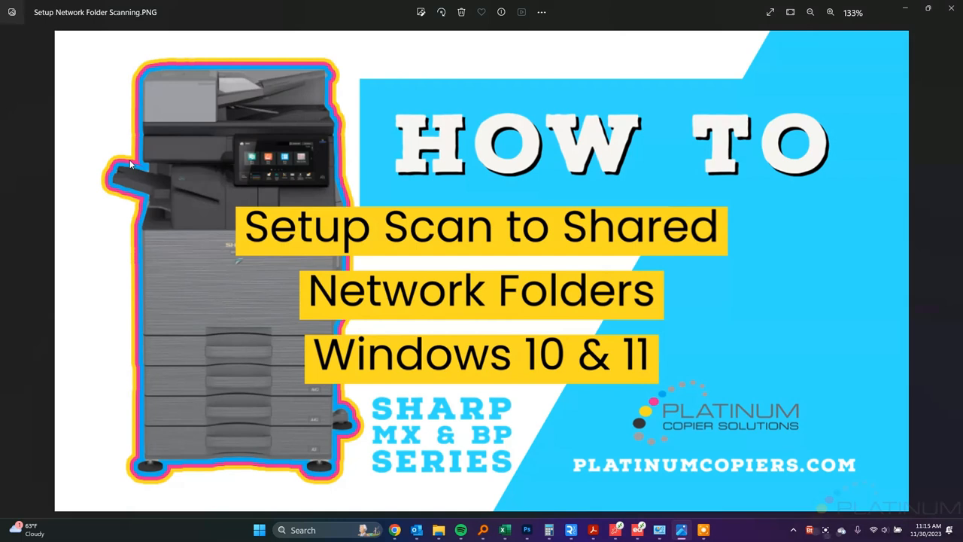
mouse_move(340, 500)
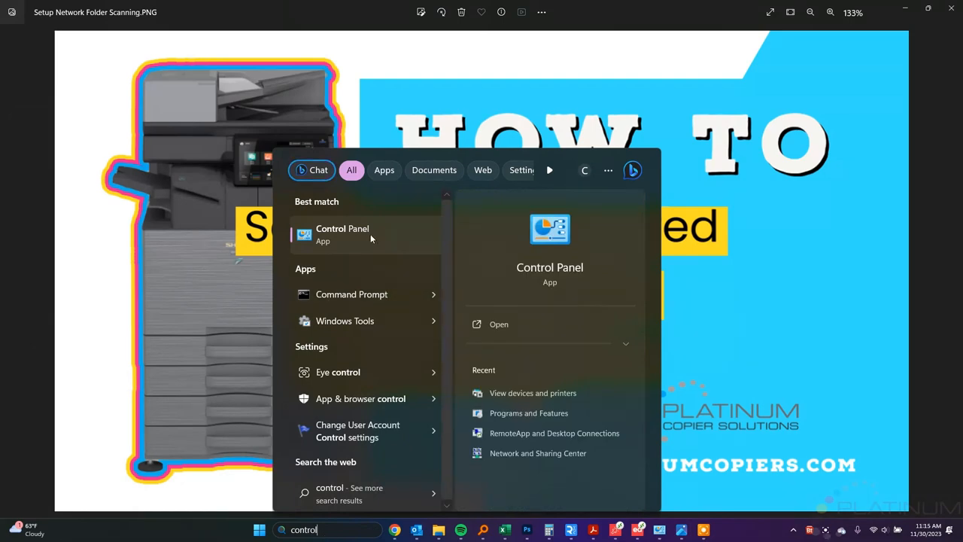
From Control Panel User Accounts, manage another account and reach Add a new user in PC settings
left_click(342, 234)
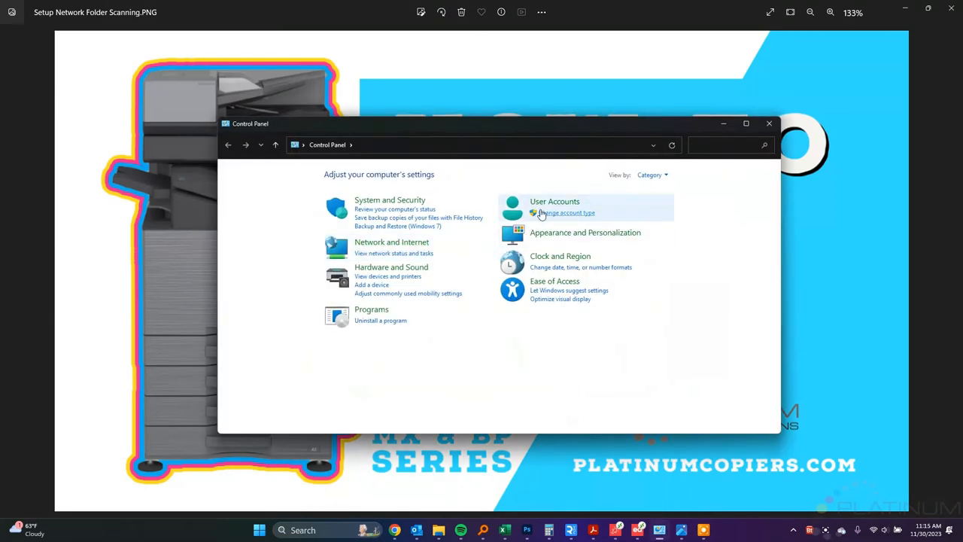
mouse_move(554, 201)
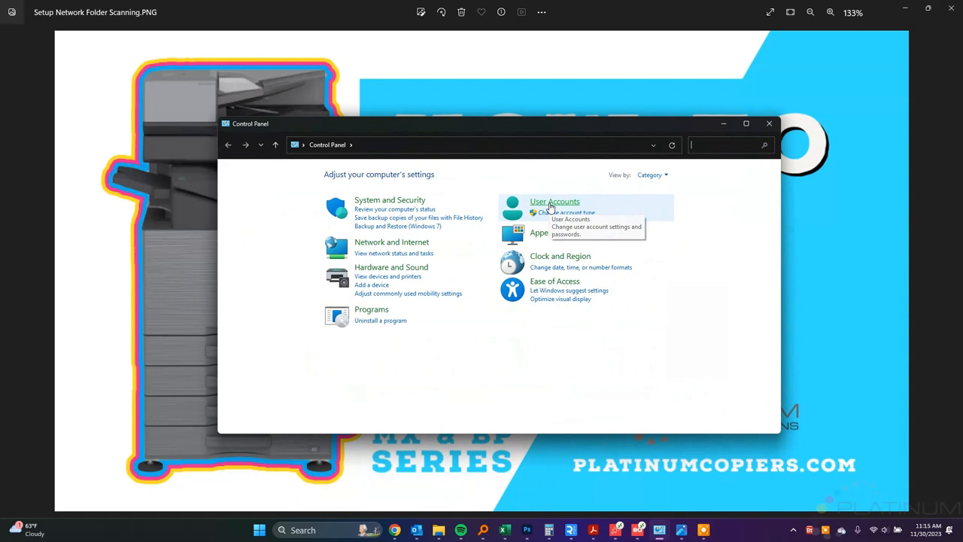
left_click(553, 201)
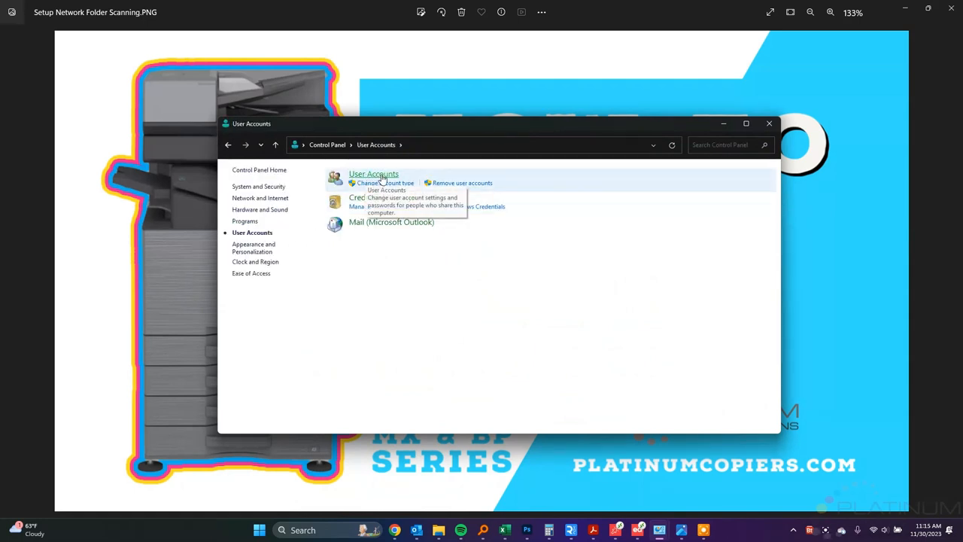
left_click(373, 174)
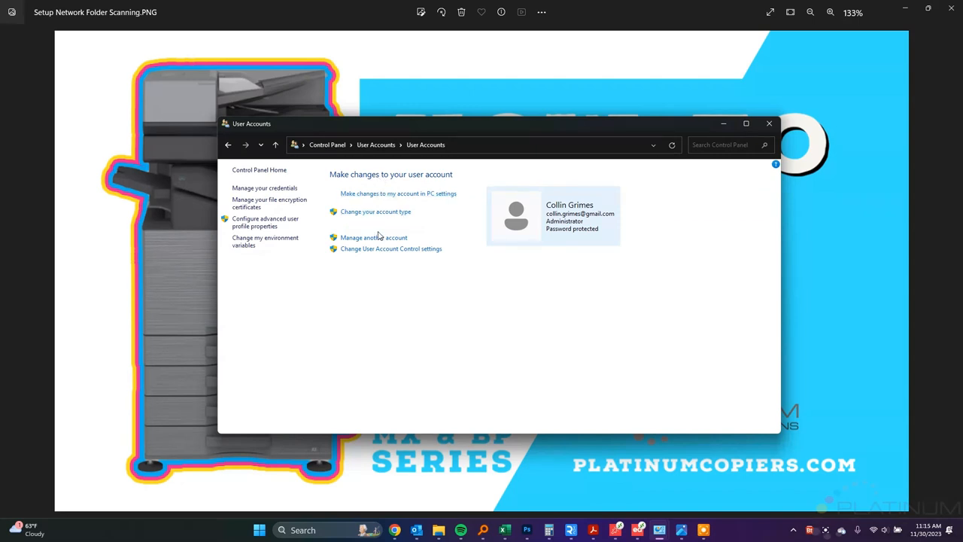
left_click(374, 237)
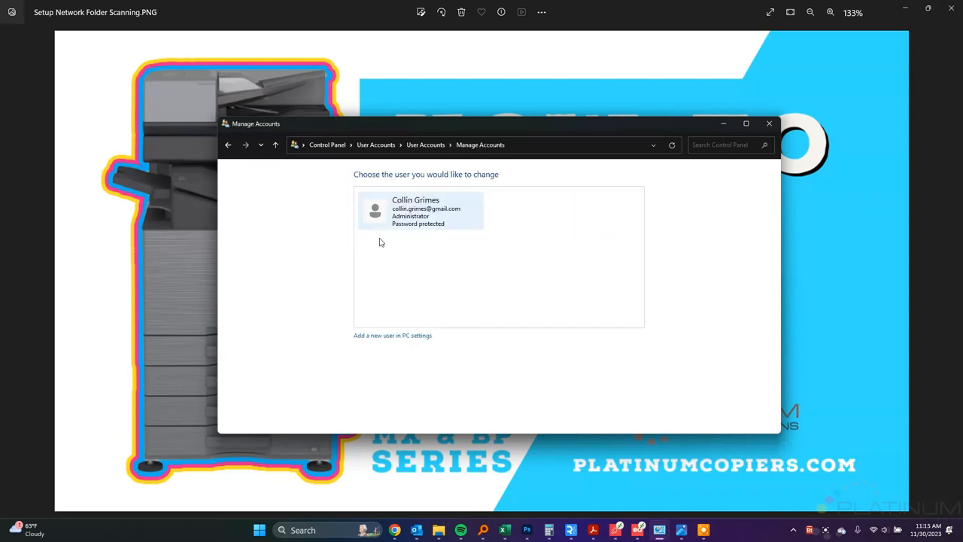
mouse_move(381, 342)
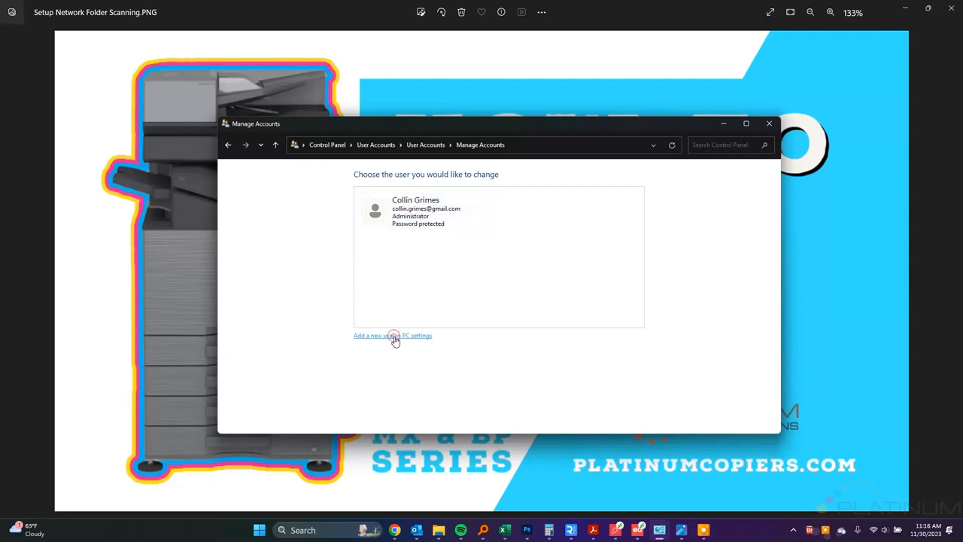
left_click(392, 336)
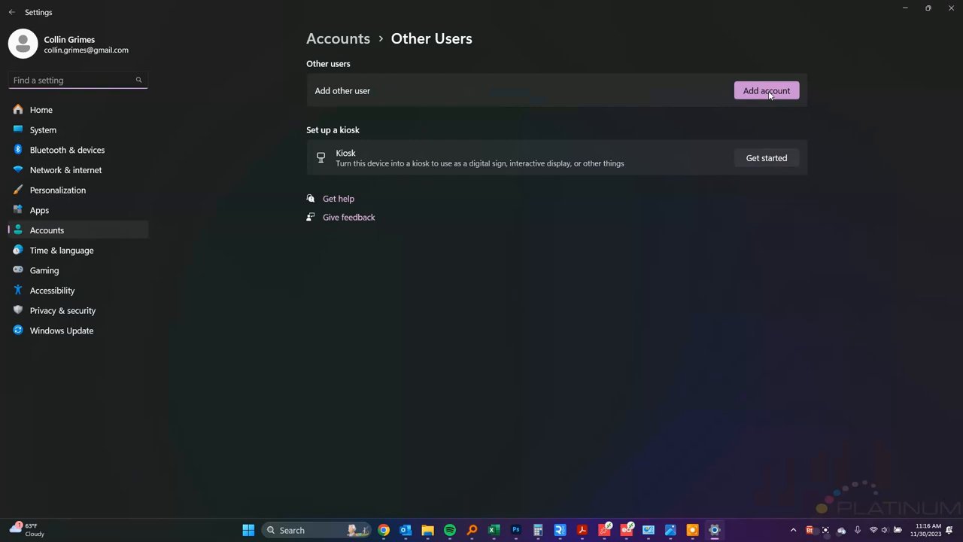
Add an account without the person's sign-in information and without a Microsoft account
left_click(766, 90)
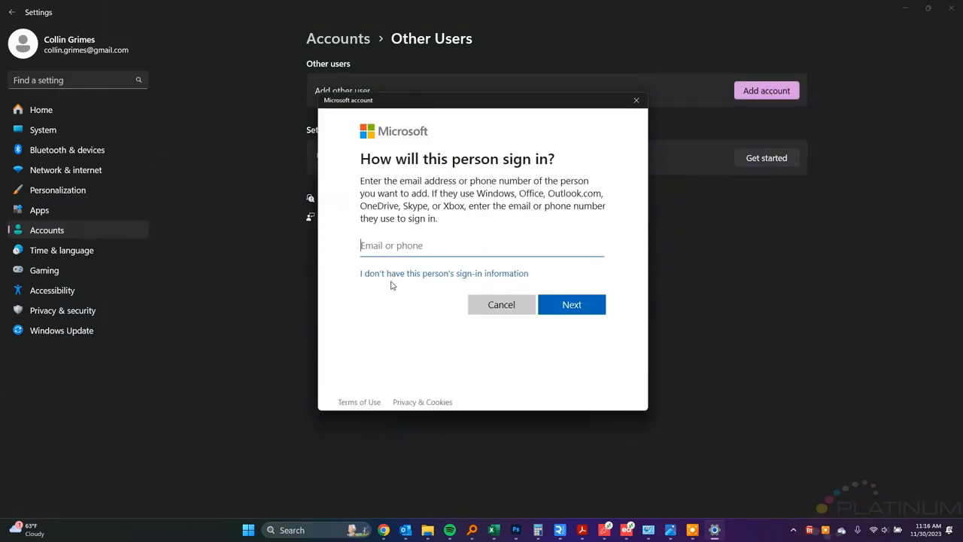
mouse_move(409, 279)
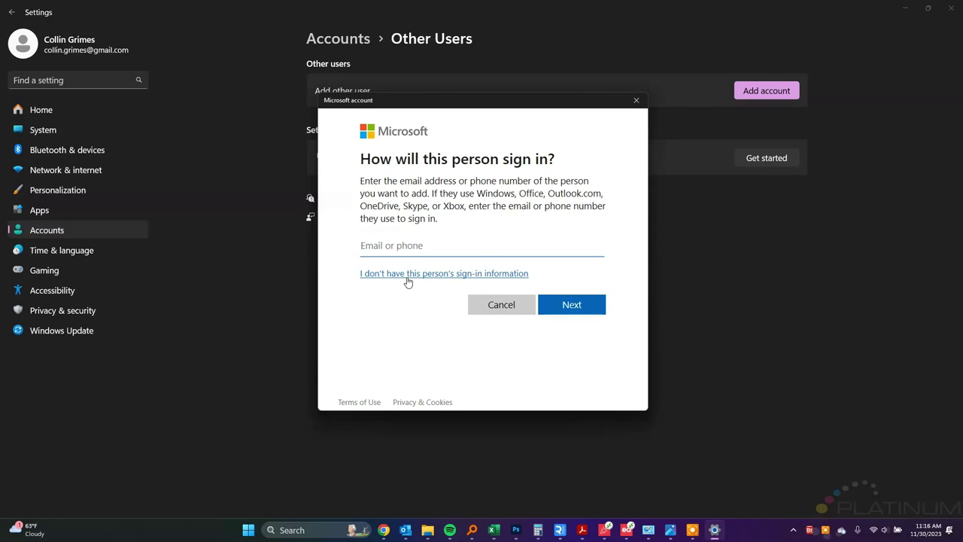
mouse_move(391, 281)
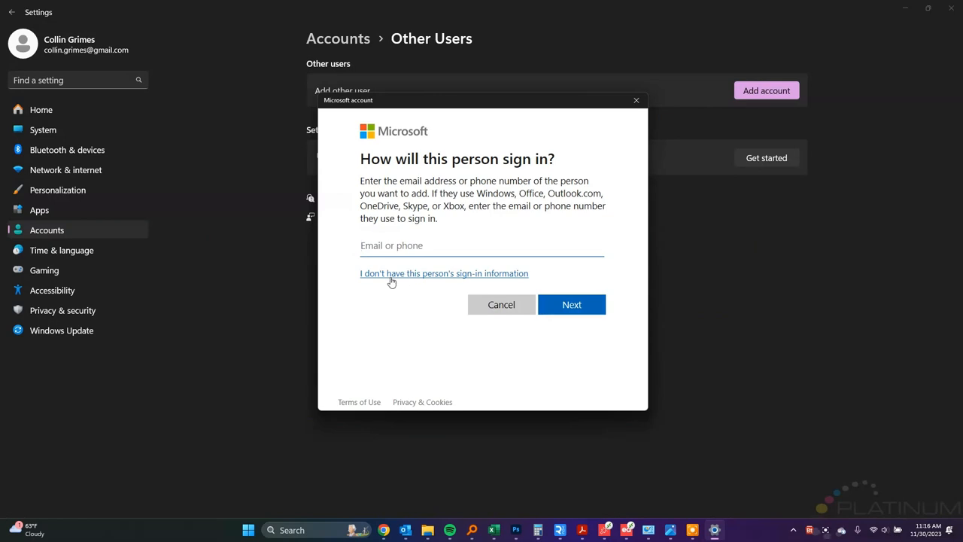
left_click(444, 274)
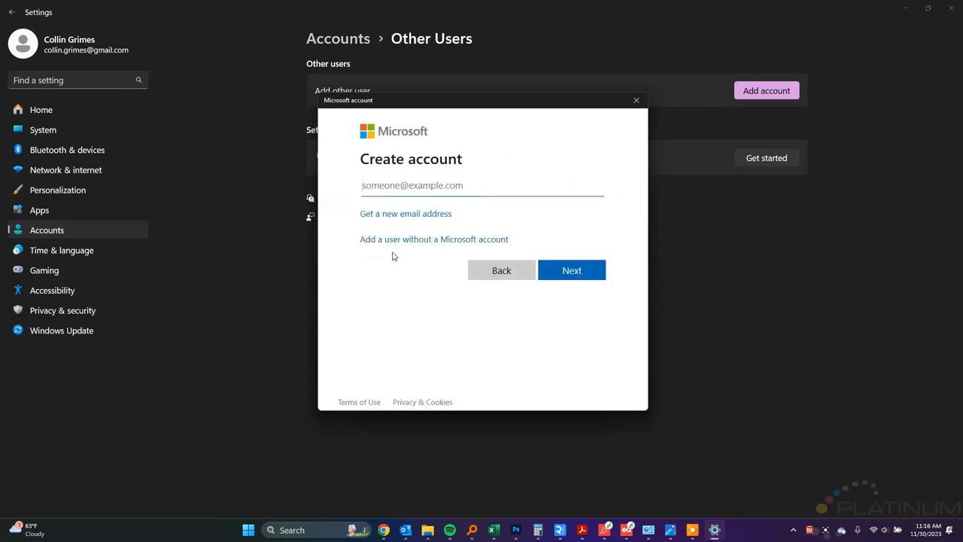
mouse_move(426, 242)
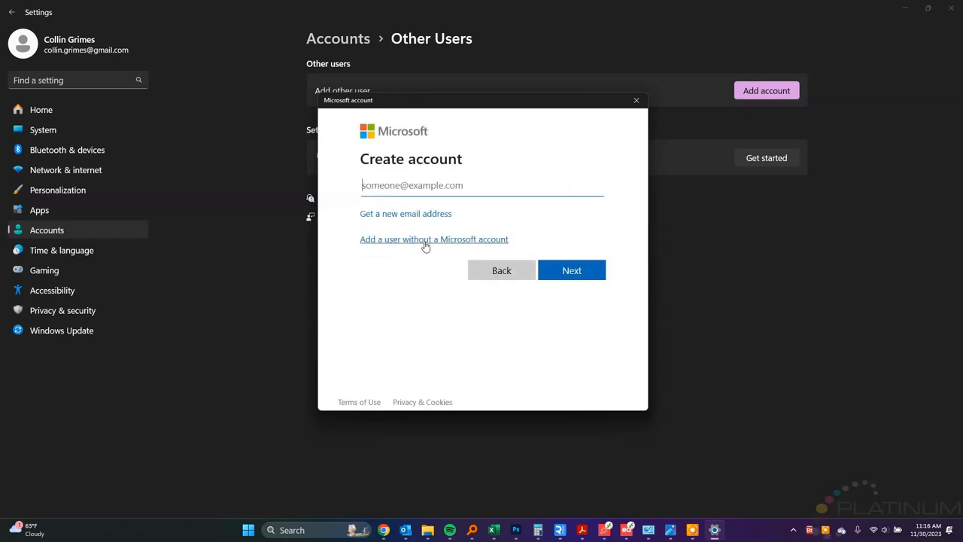
left_click(433, 238)
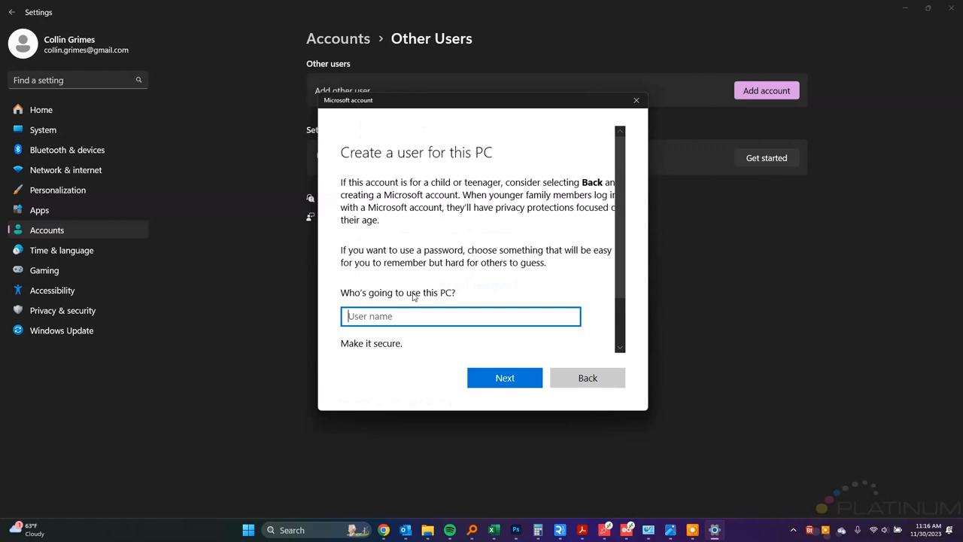
type("Scans")
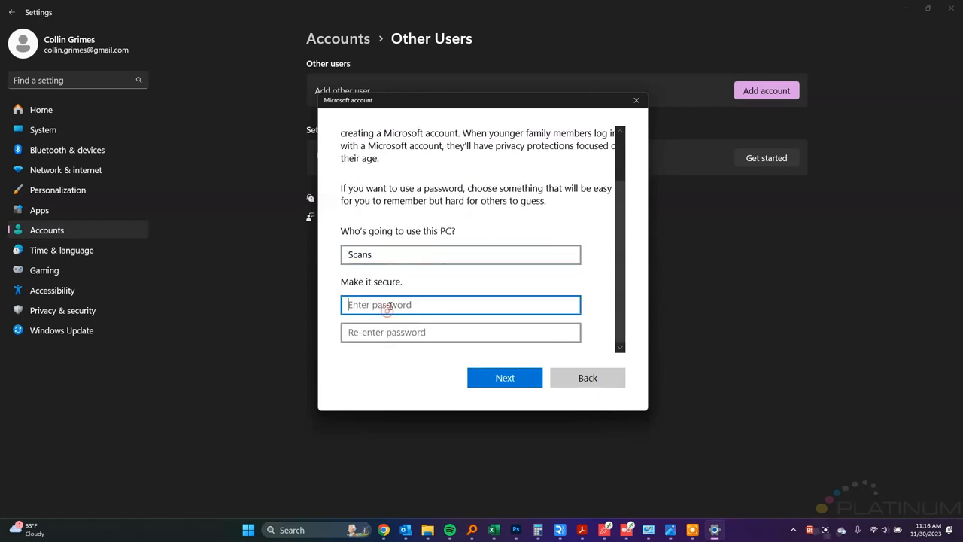
type("***")
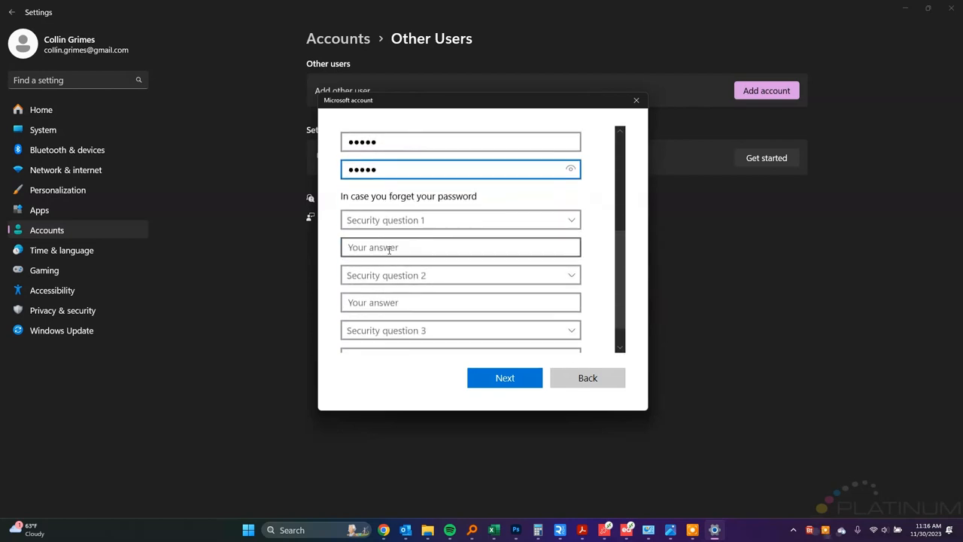
left_click(459, 219)
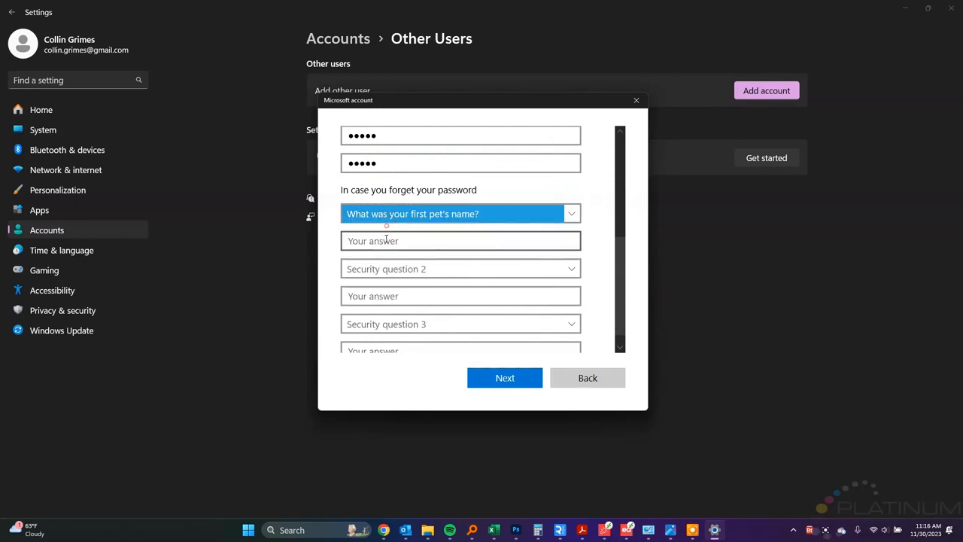
left_click(460, 240)
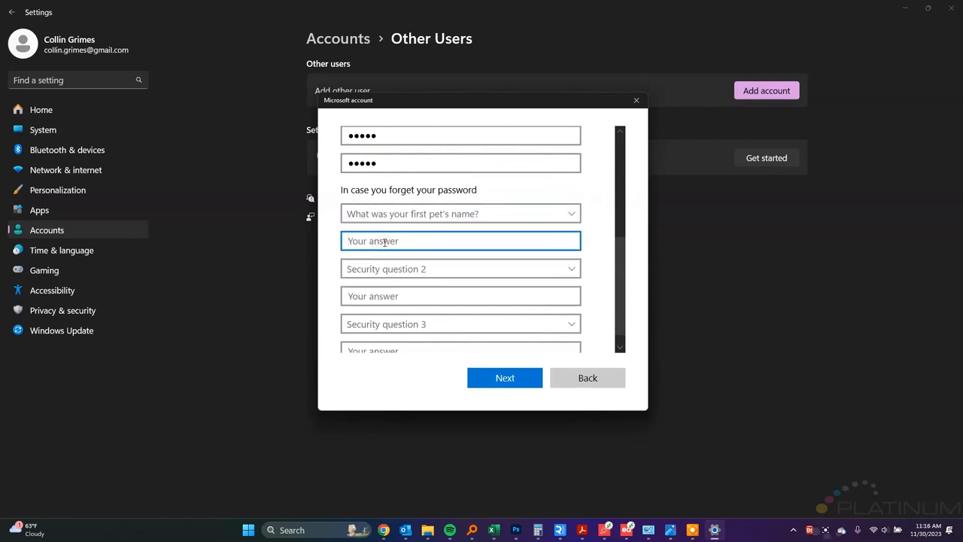
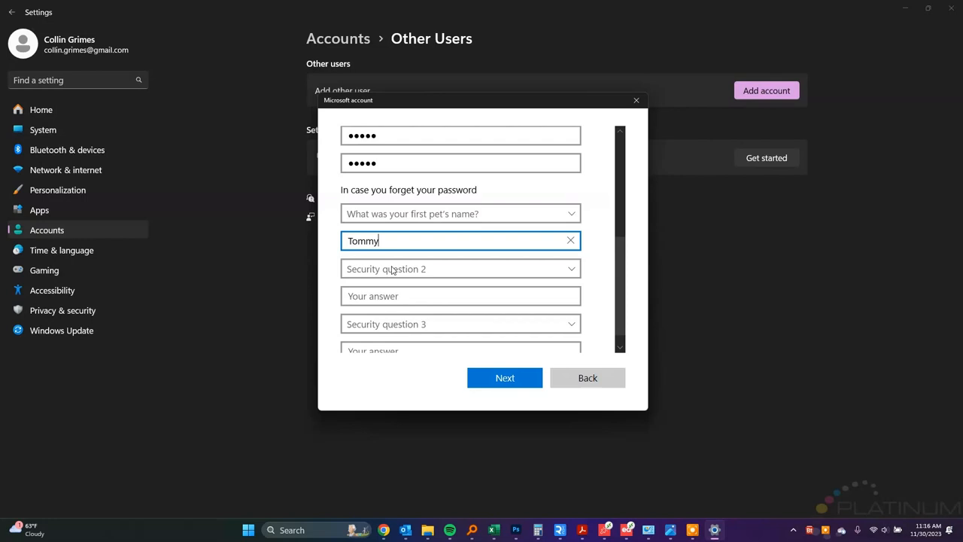
left_click(460, 268)
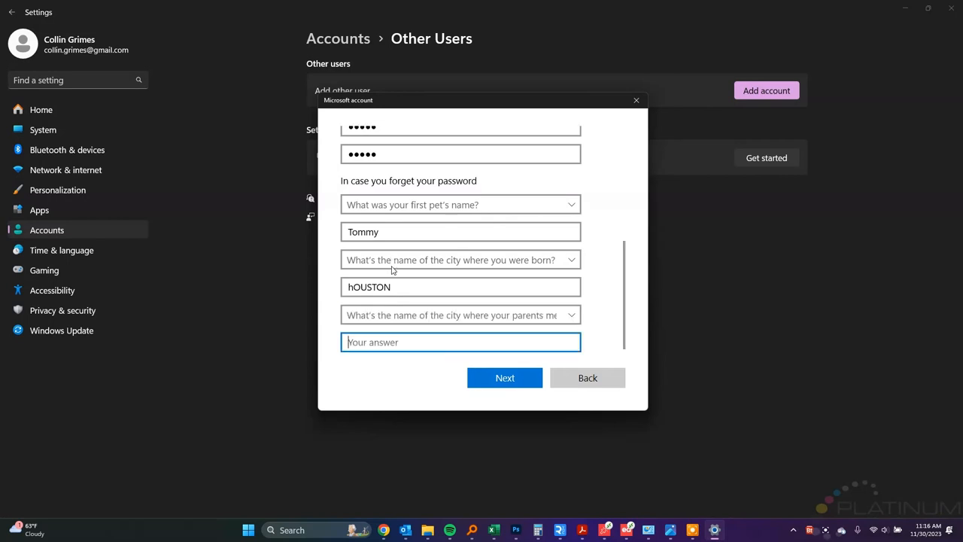
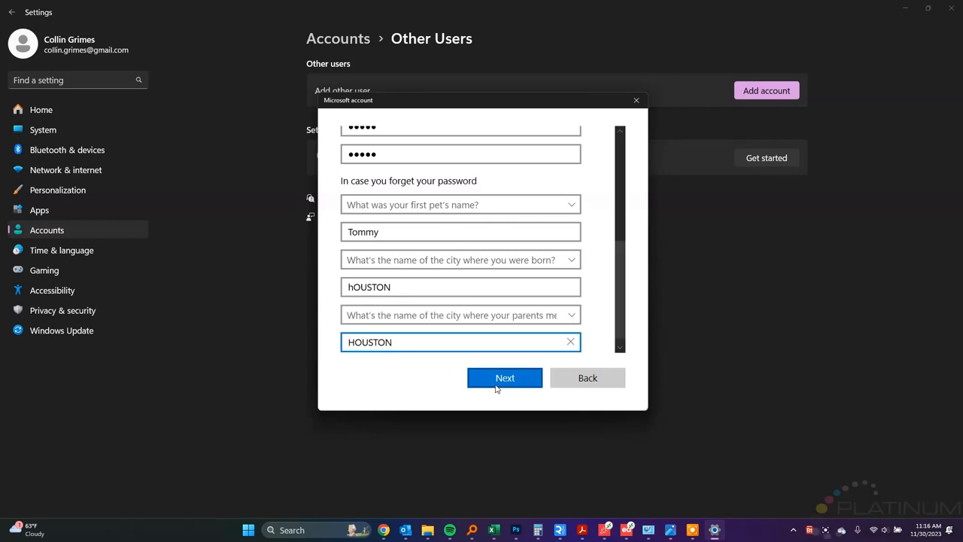
left_click(505, 378)
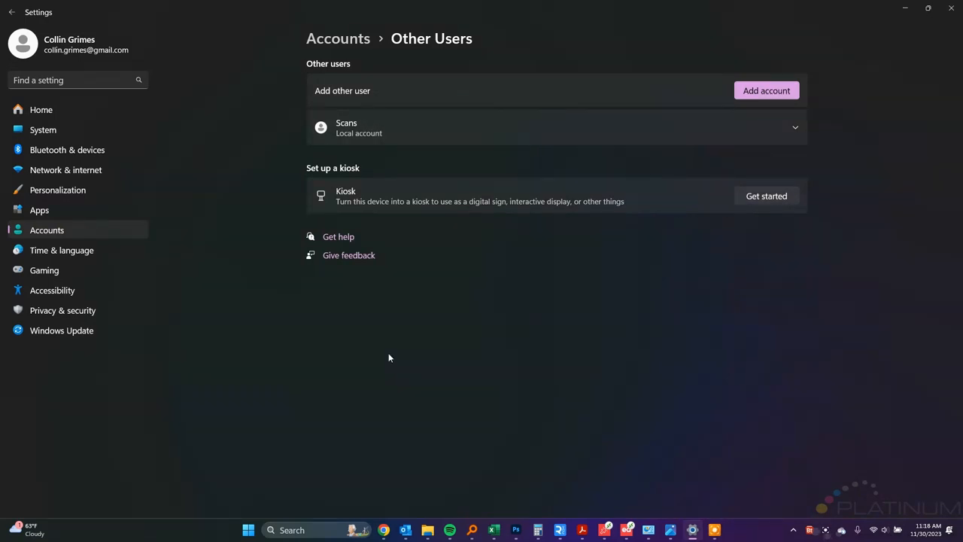
mouse_move(425, 535)
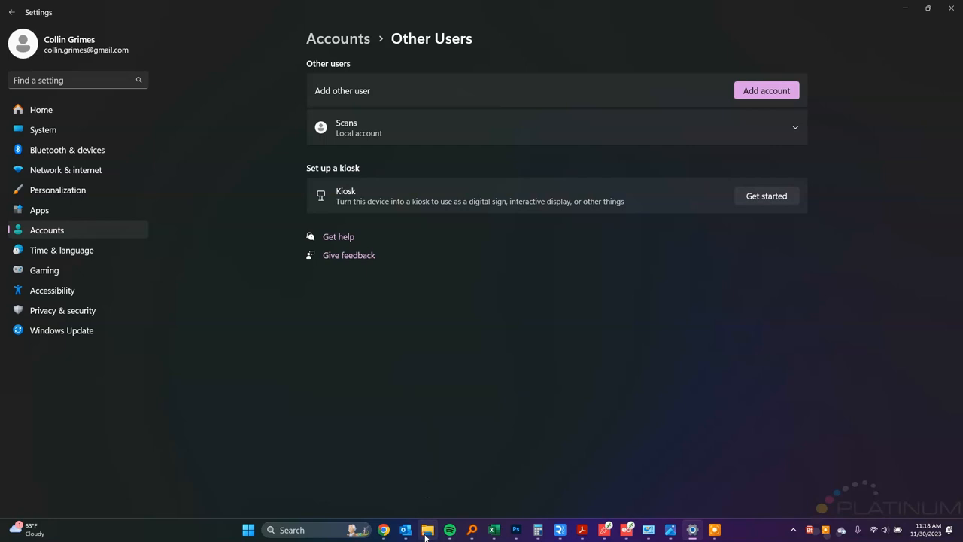
Make a new Scans folder at the root of C: and open its Properties
left_click(428, 530)
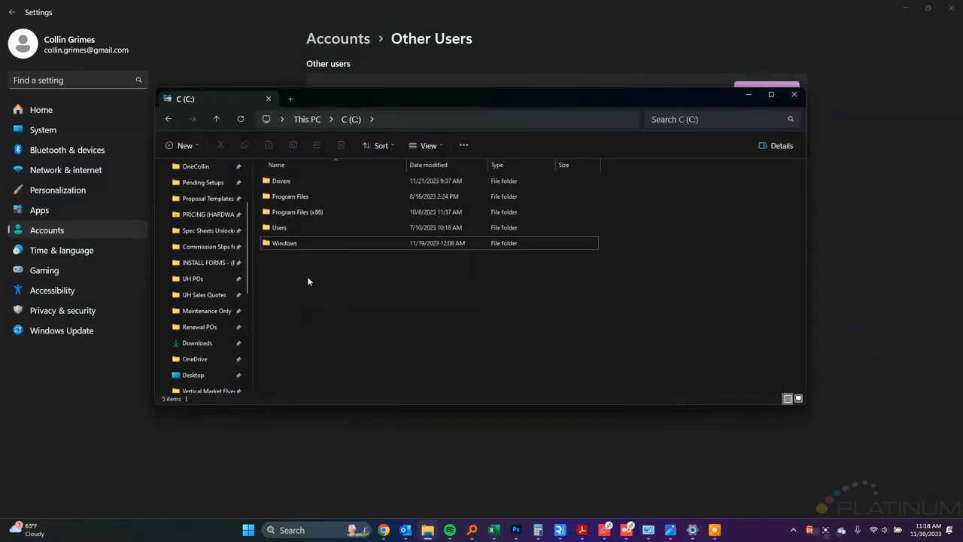
right_click(309, 282)
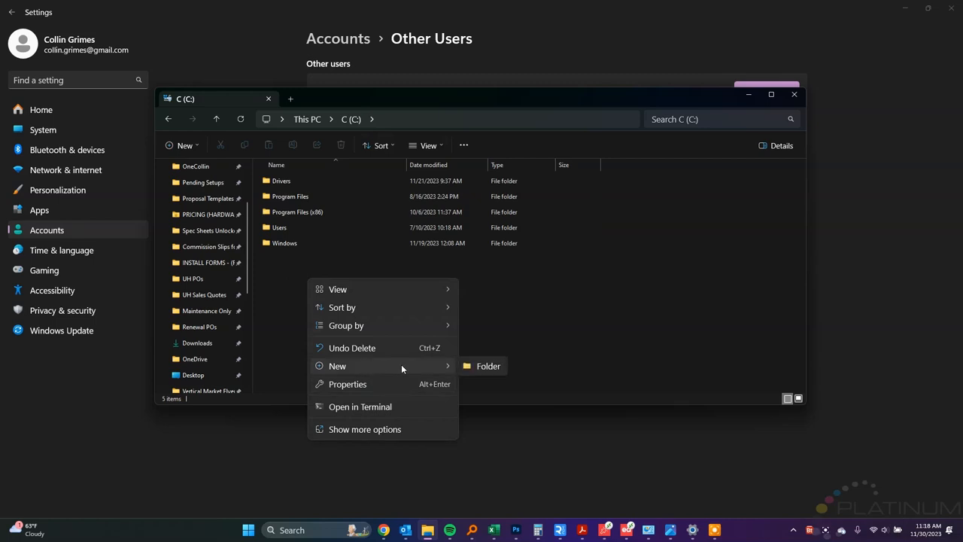
left_click(488, 366)
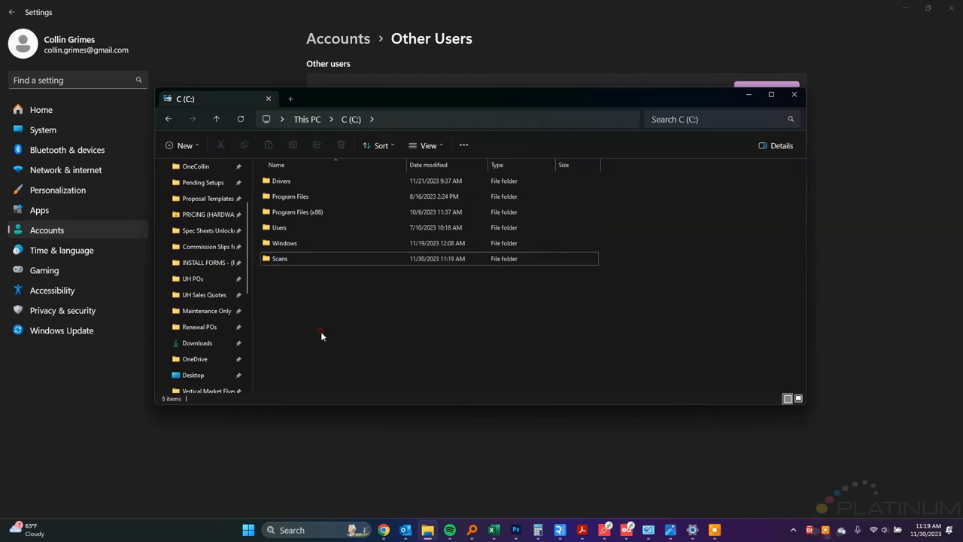
mouse_move(306, 258)
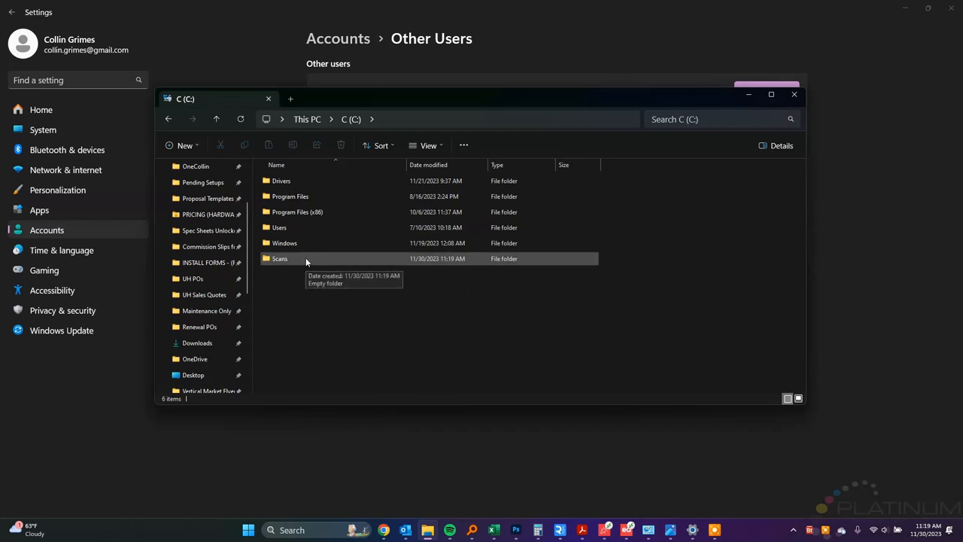
left_click(279, 258)
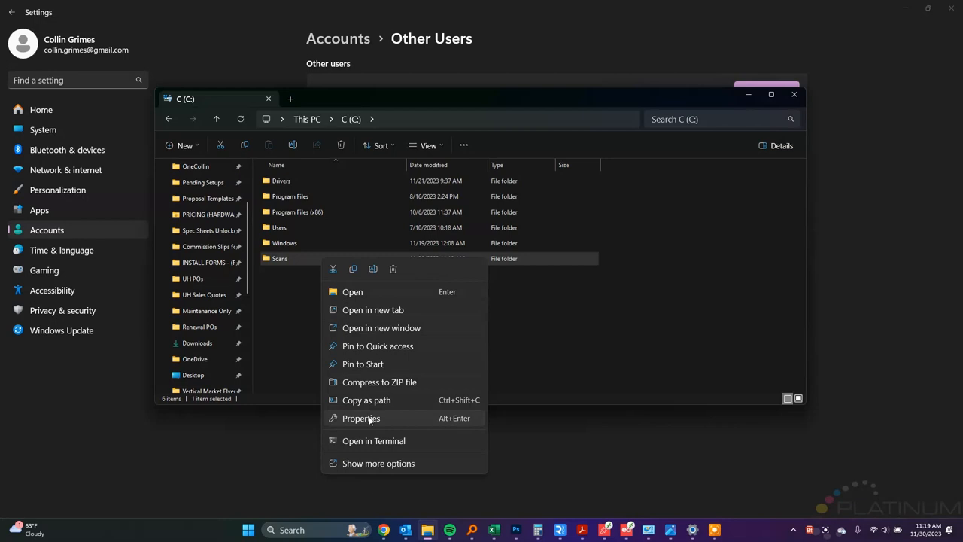
left_click(359, 418)
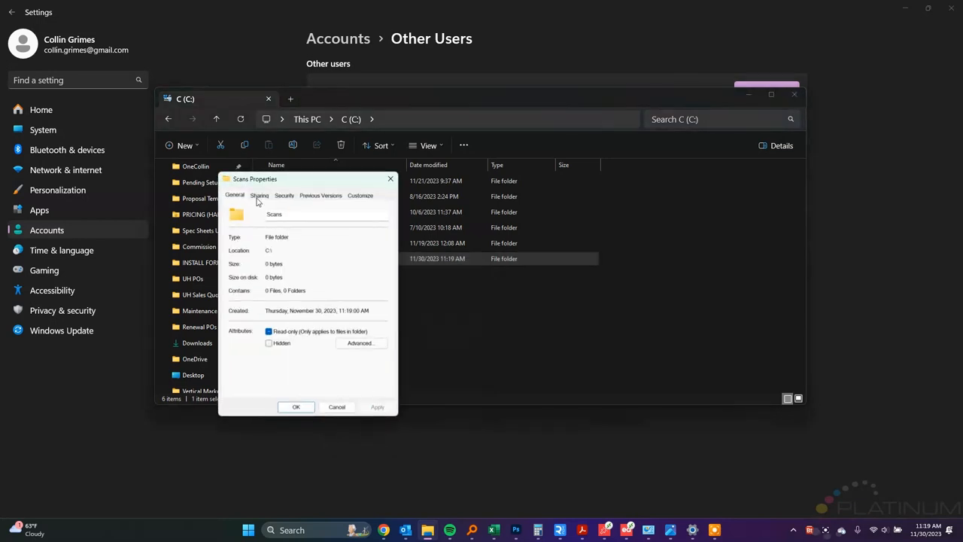
Share the Scans folder with Everyone (Read) and user Scans (Read/Write)
left_click(259, 195)
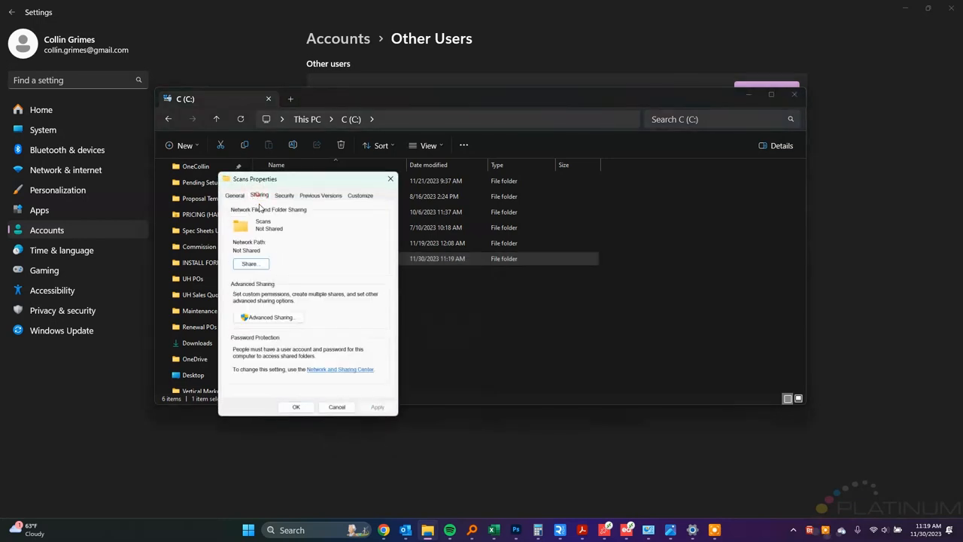
left_click(249, 263)
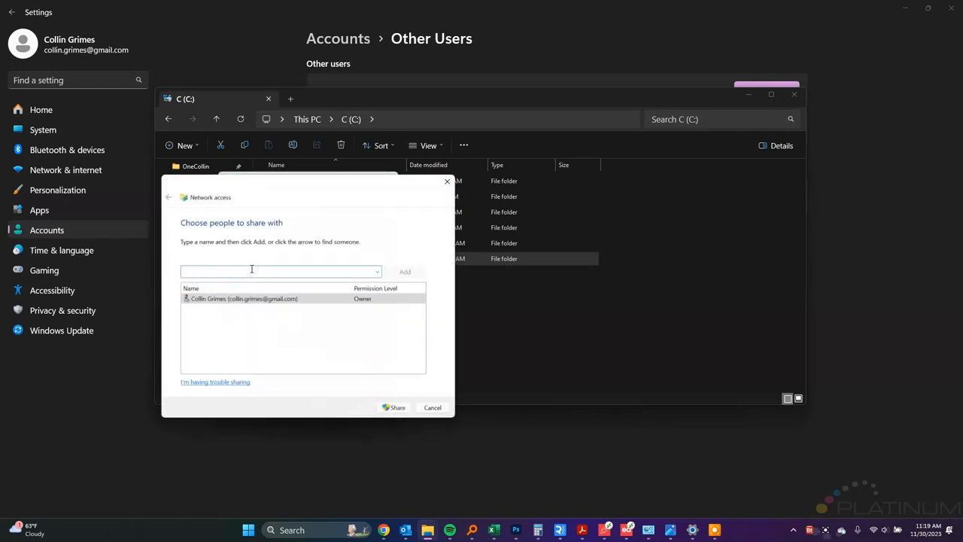
type("scans")
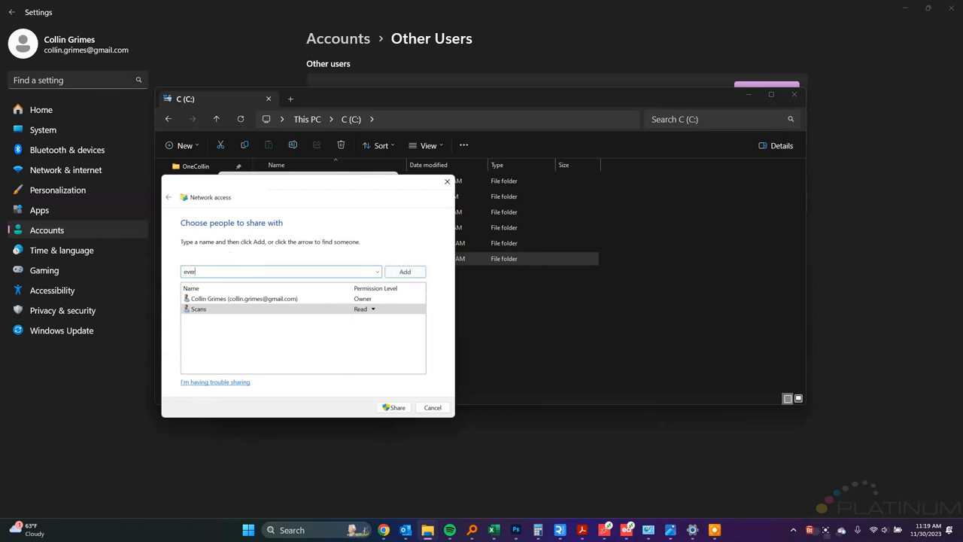
left_click(405, 271)
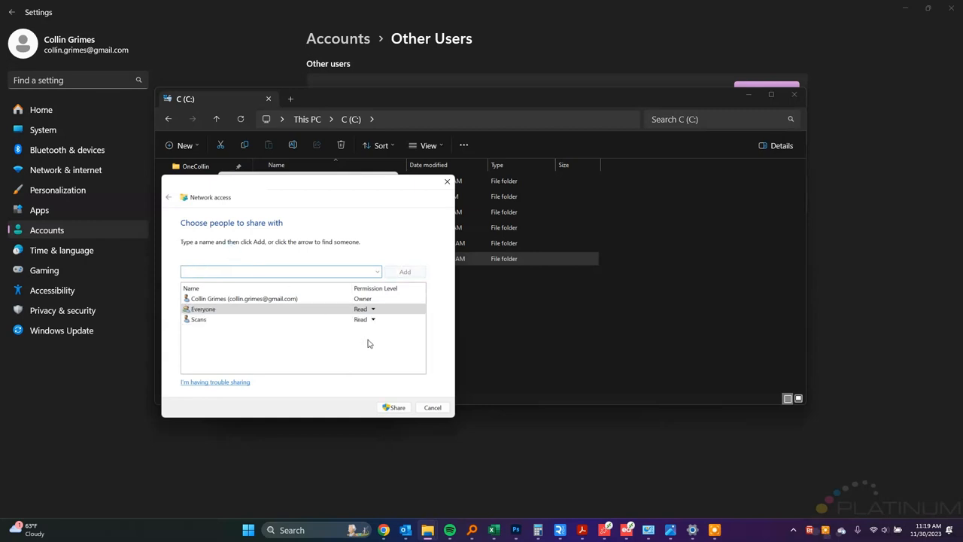
left_click(370, 319)
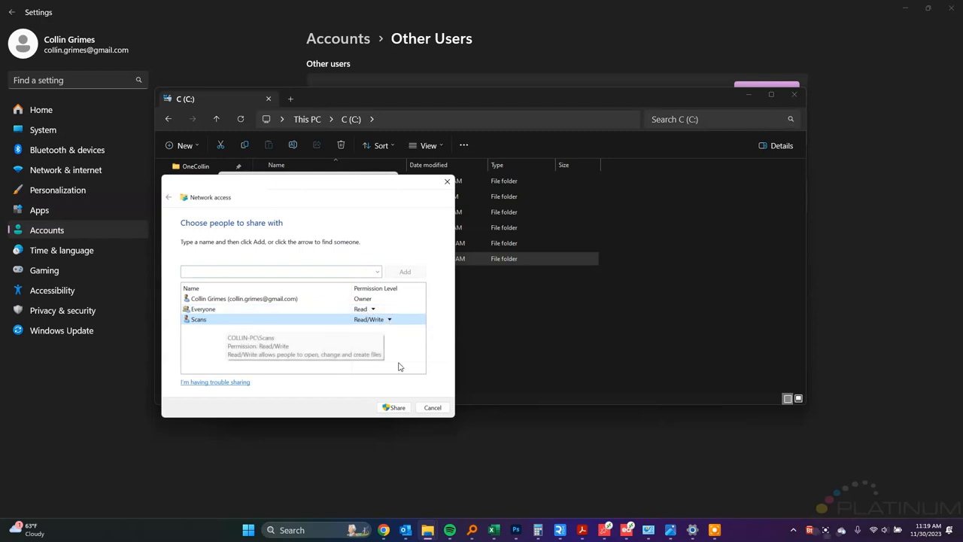
left_click(393, 407)
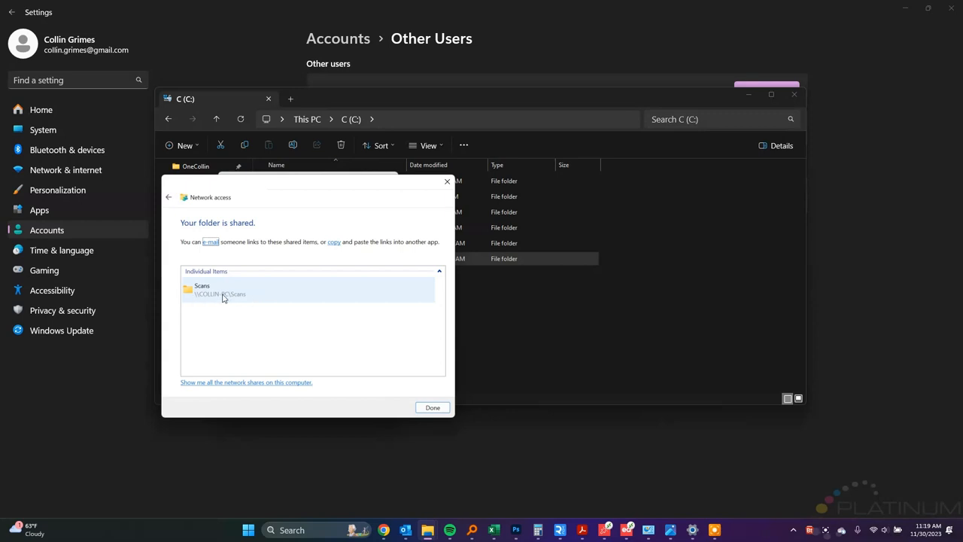
mouse_move(251, 298)
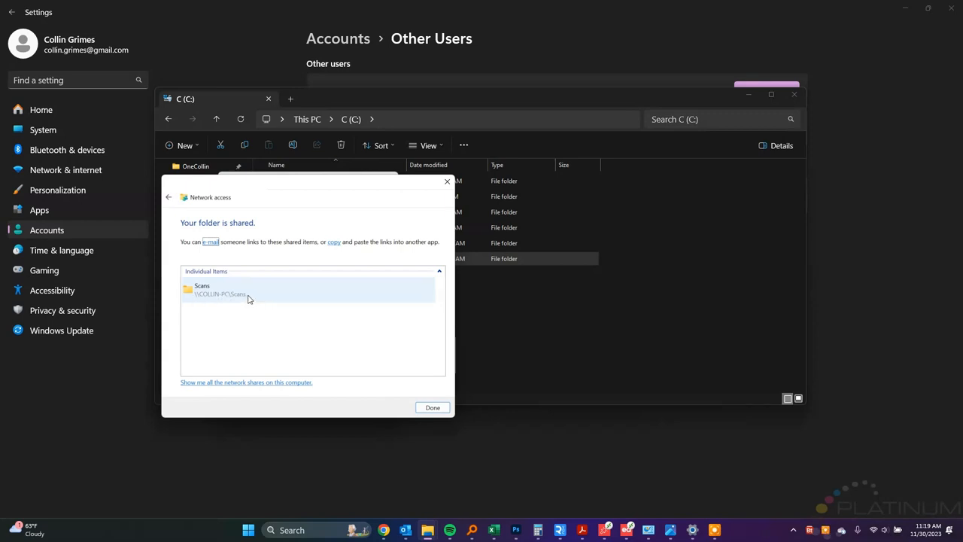
Open the share at \\COLLIN-PC\Scans and copy its network path from the address bar
double_click(202, 288)
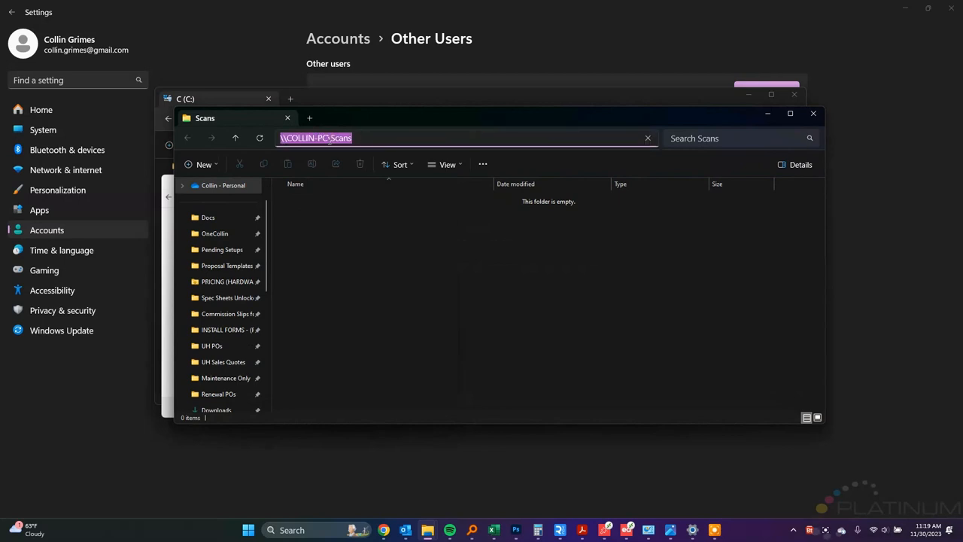
right_click(316, 137)
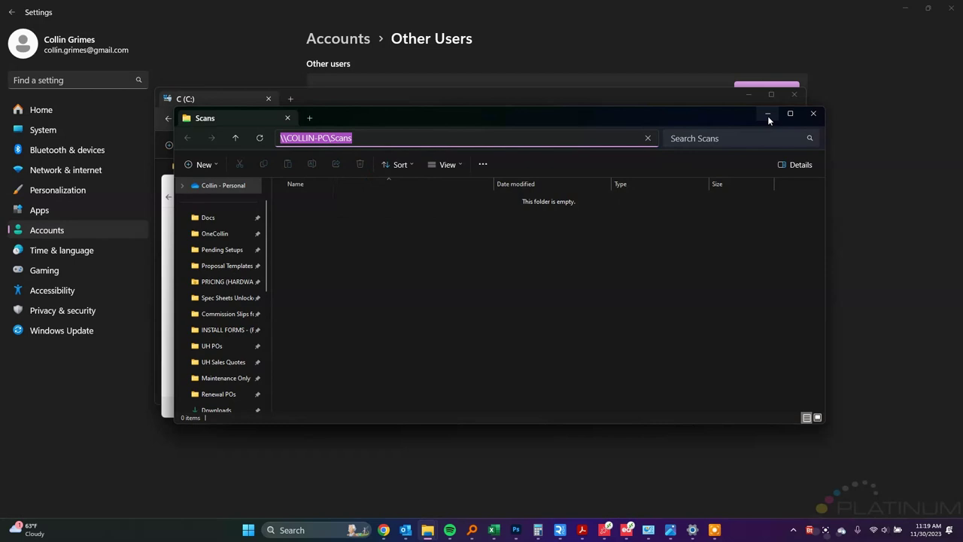
mouse_move(391, 517)
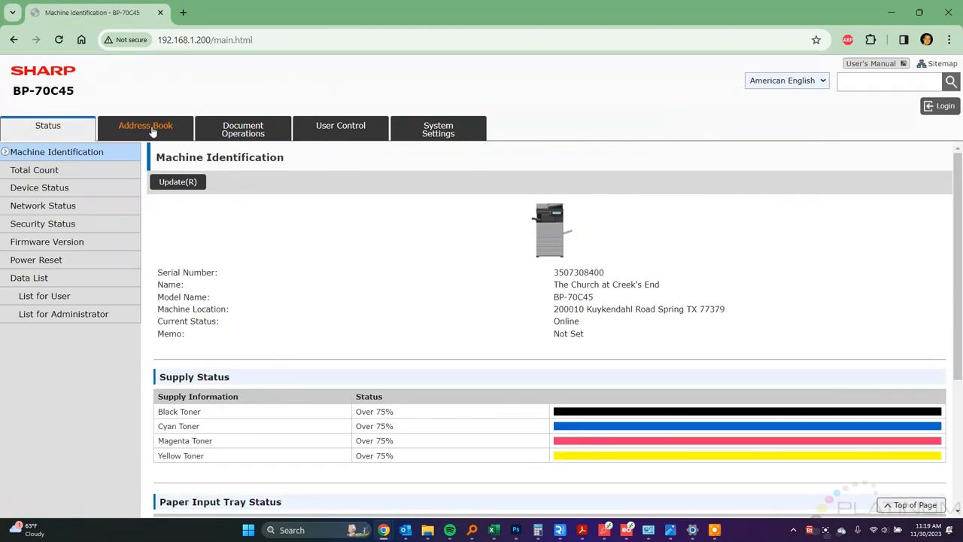
mouse_move(149, 130)
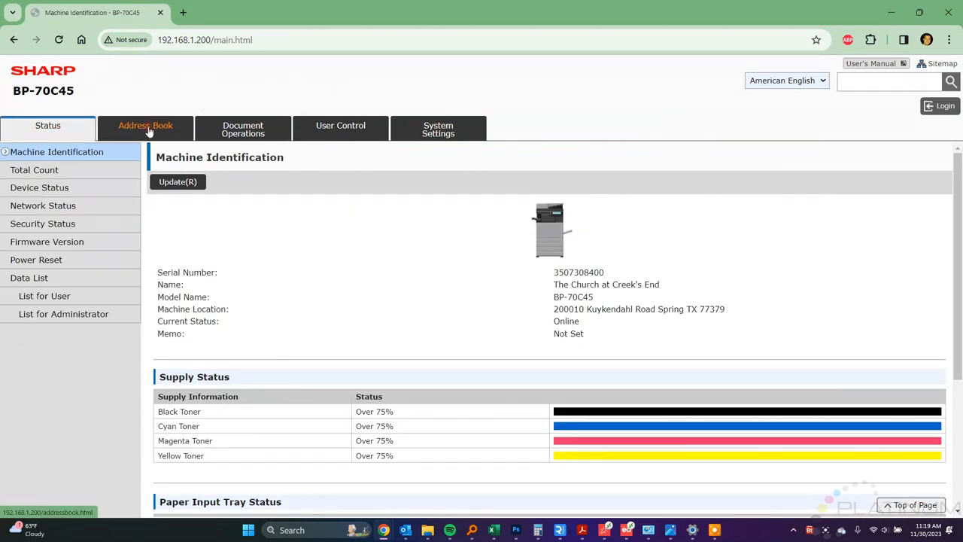
Add a new copier address book entry and type 'Serv' as its name
left_click(145, 129)
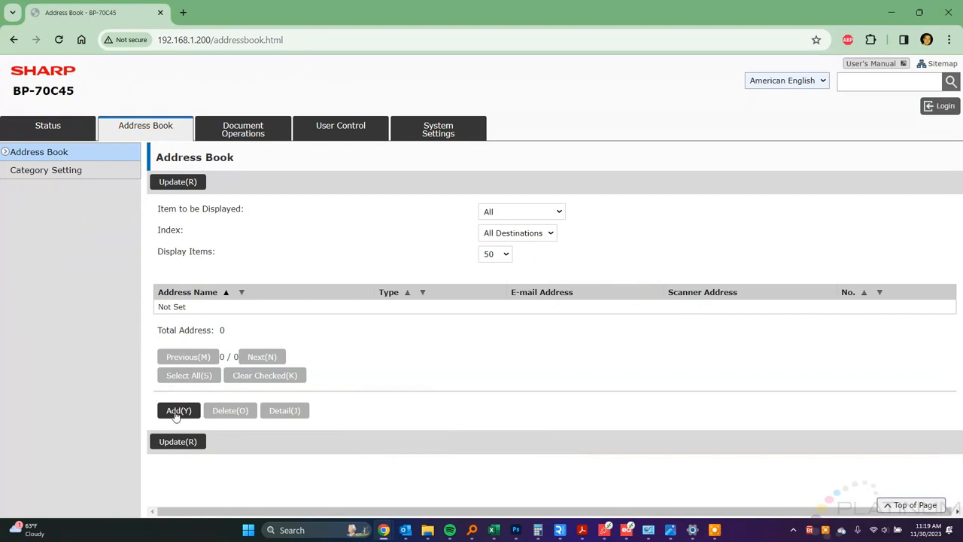
left_click(178, 410)
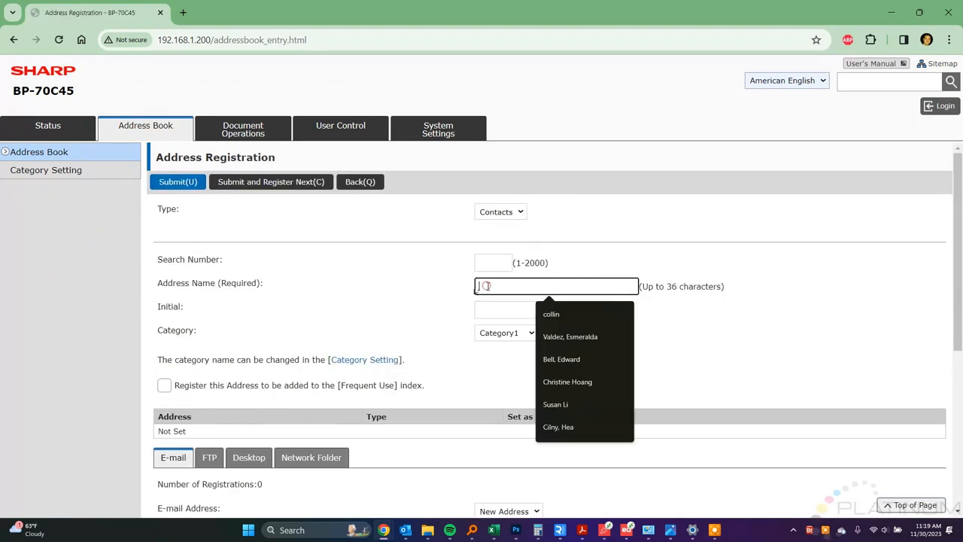
type("S")
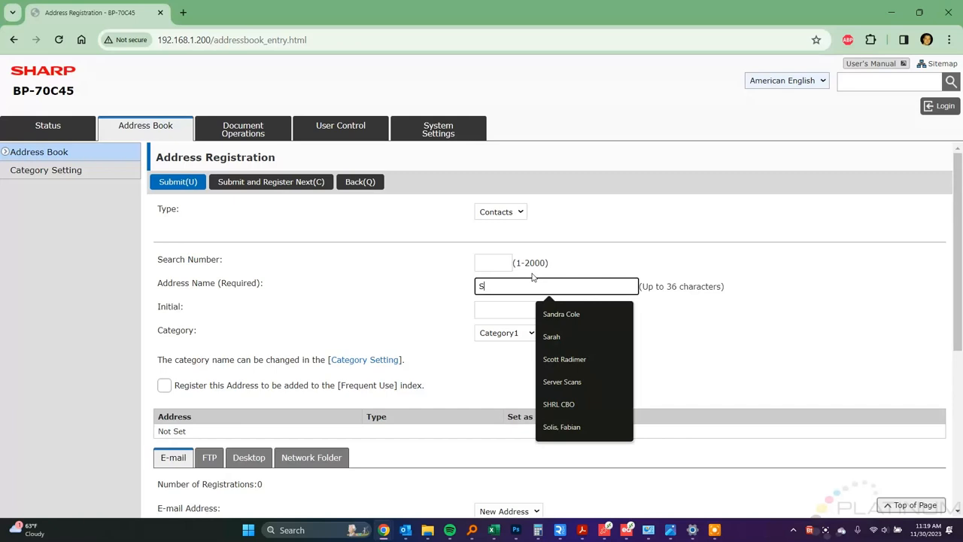
type("erv")
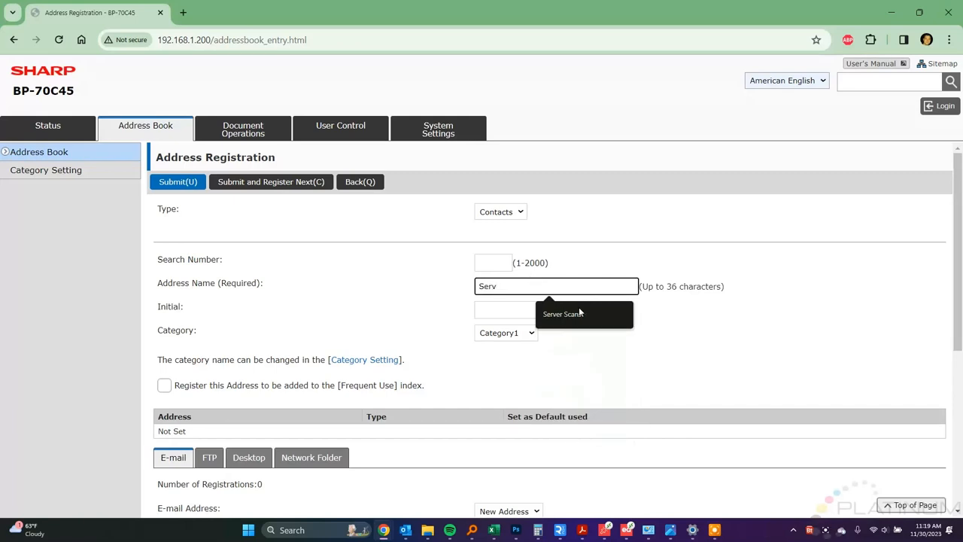
scroll("down", 3)
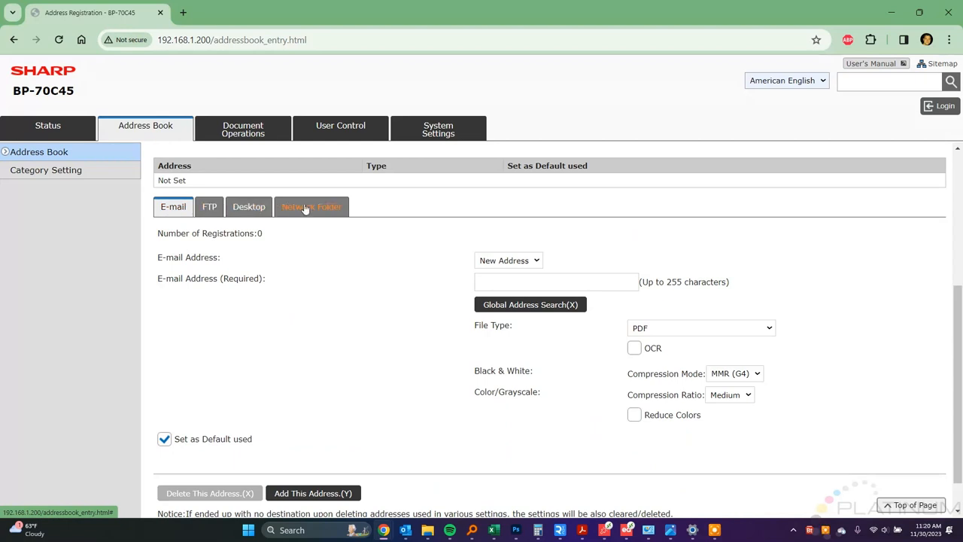
Set the entry's network folder to \\COLLIN-PC\Scans with user Scans and a password, then submit
left_click(310, 207)
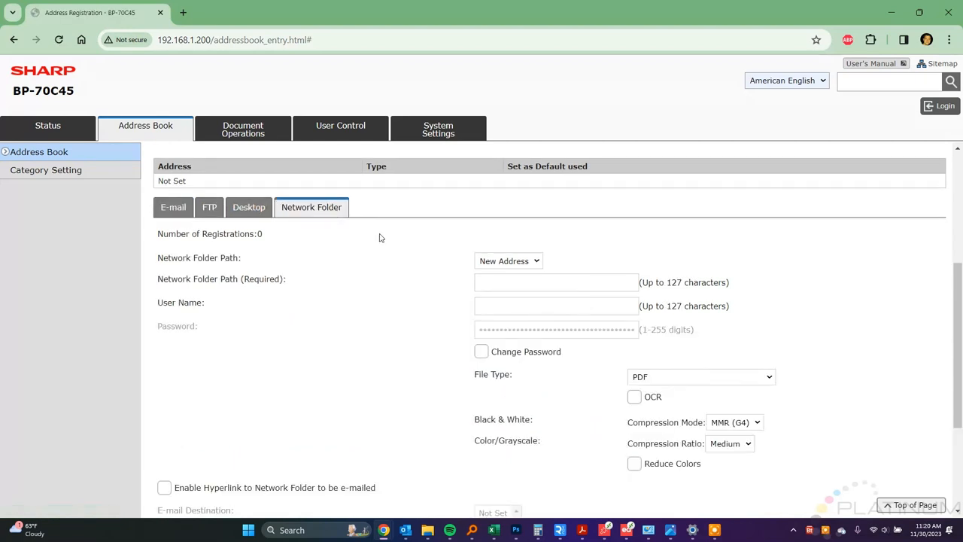
type("\\\\COLIN-PC\\Scans")
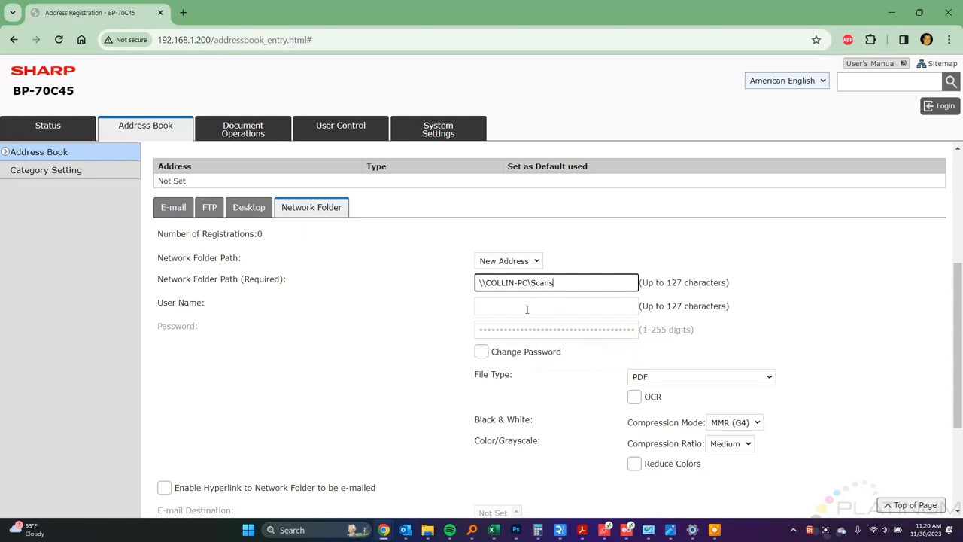
type("Scans")
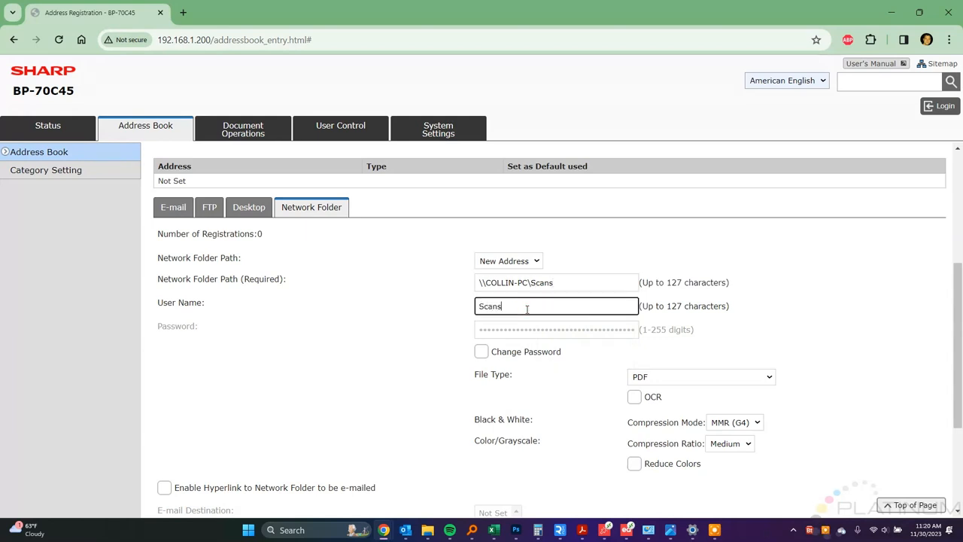
left_click(481, 351)
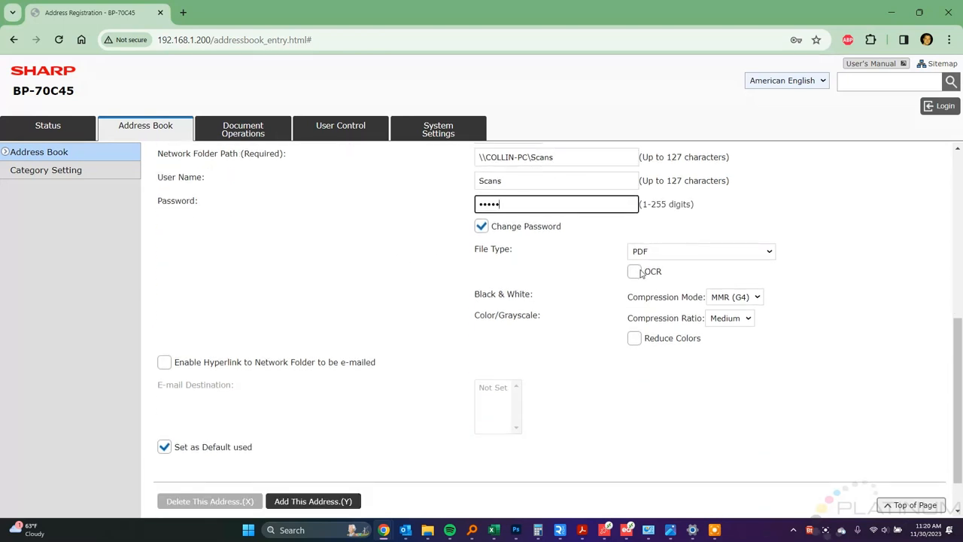
mouse_move(337, 282)
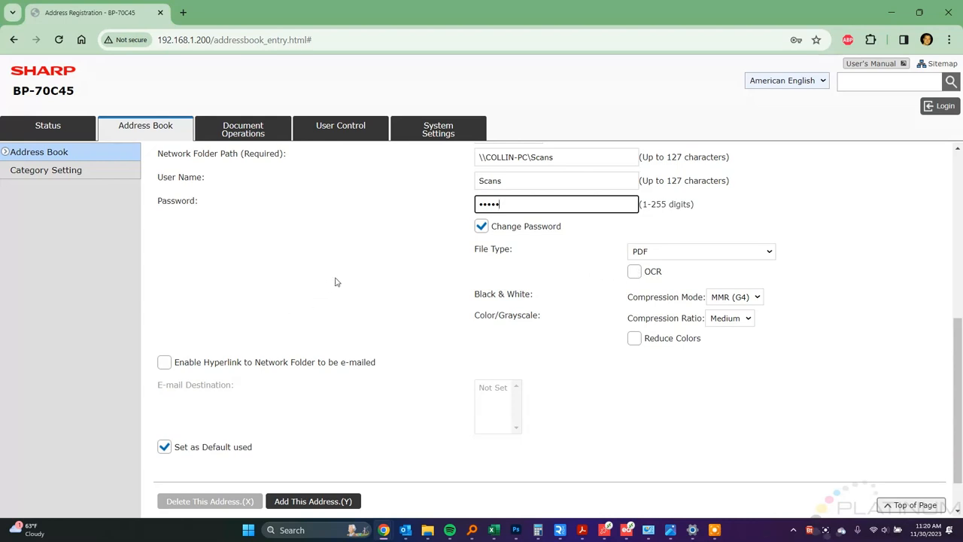
scroll("down", 3)
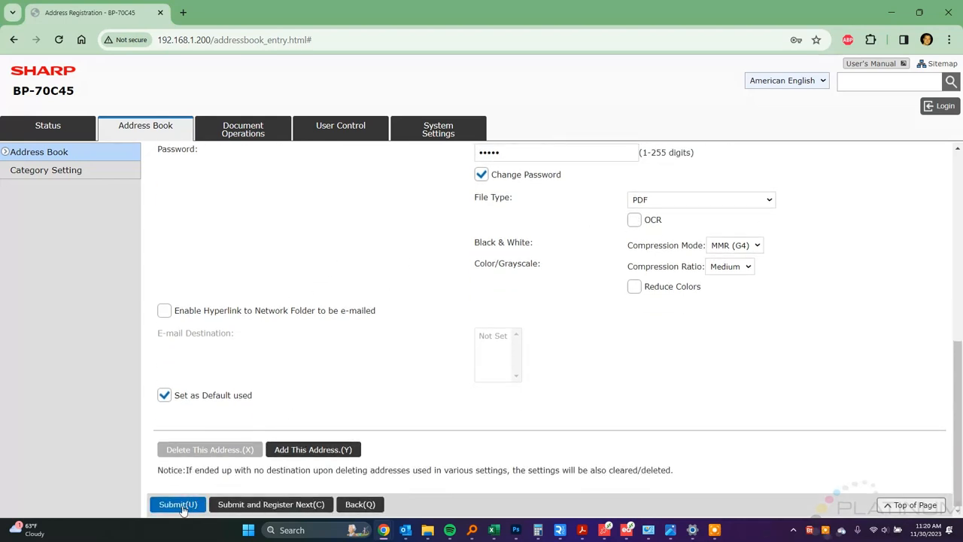
left_click(178, 504)
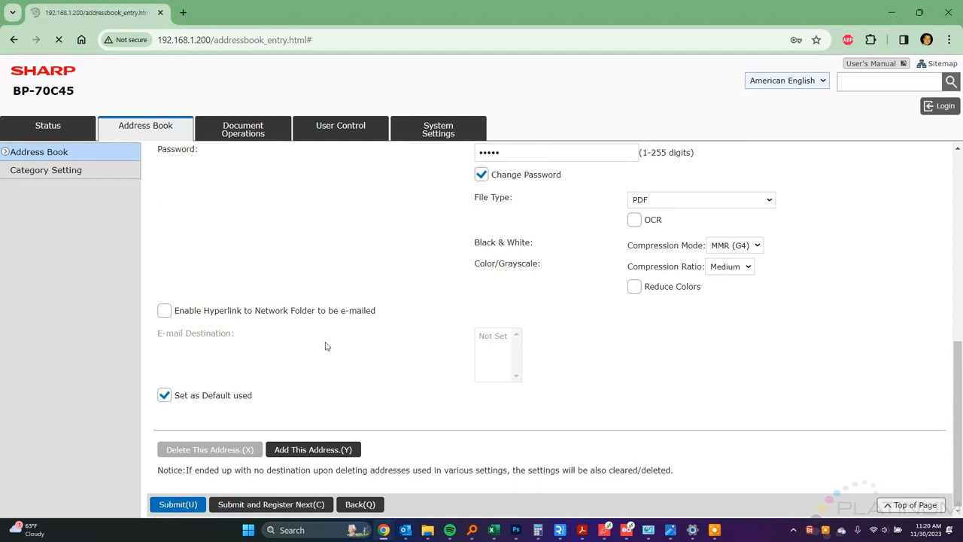
left_click(178, 504)
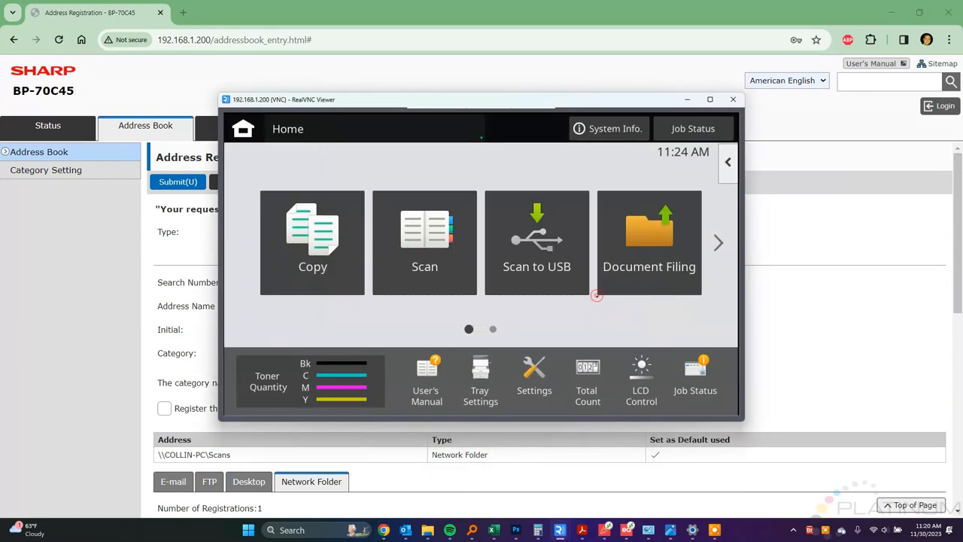
mouse_move(449, 284)
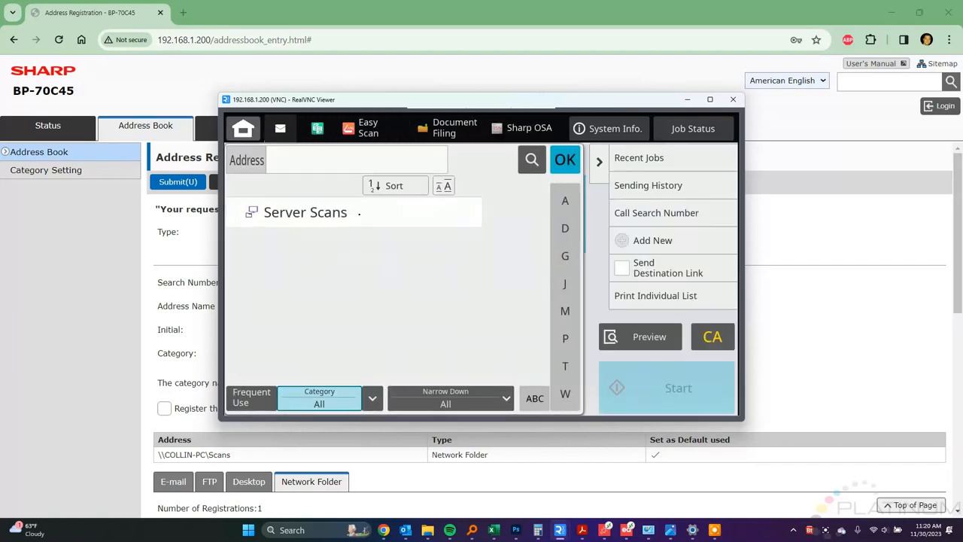
Scan to the Server Scans destination and select the received PDF in the Scans folder
left_click(304, 212)
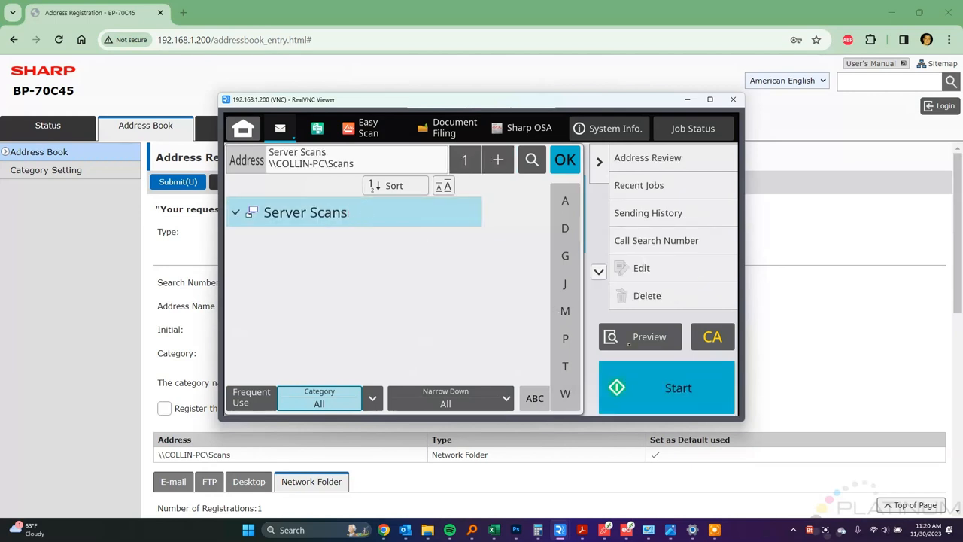
left_click(666, 388)
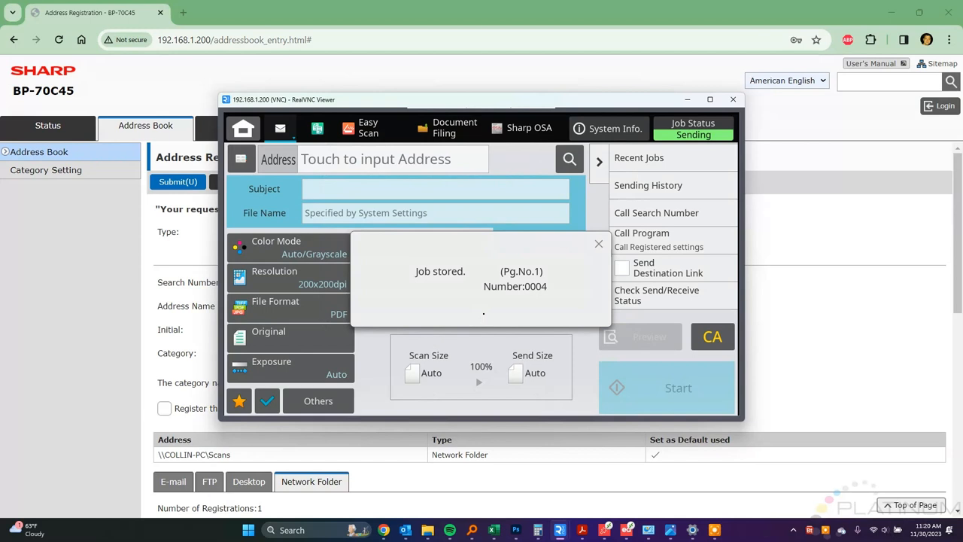
left_click(598, 243)
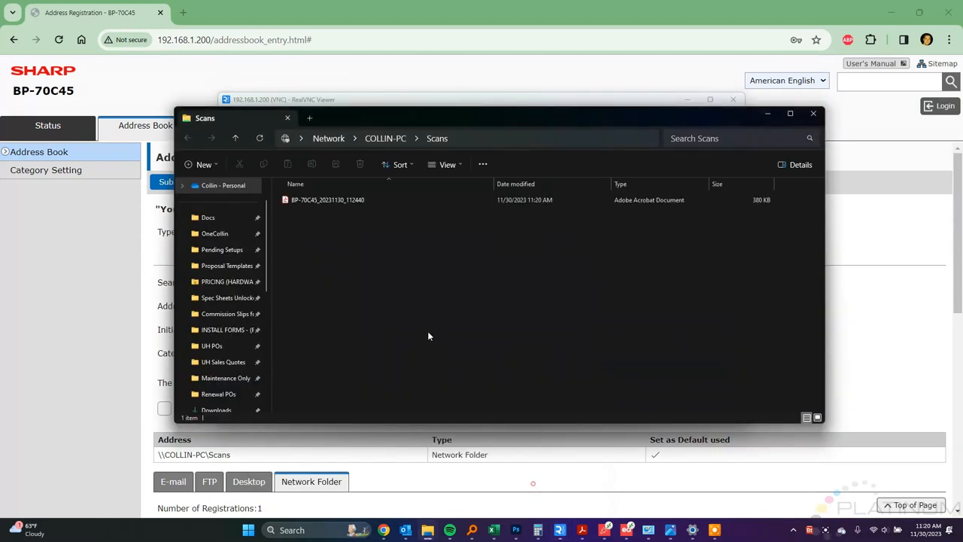
left_click(328, 200)
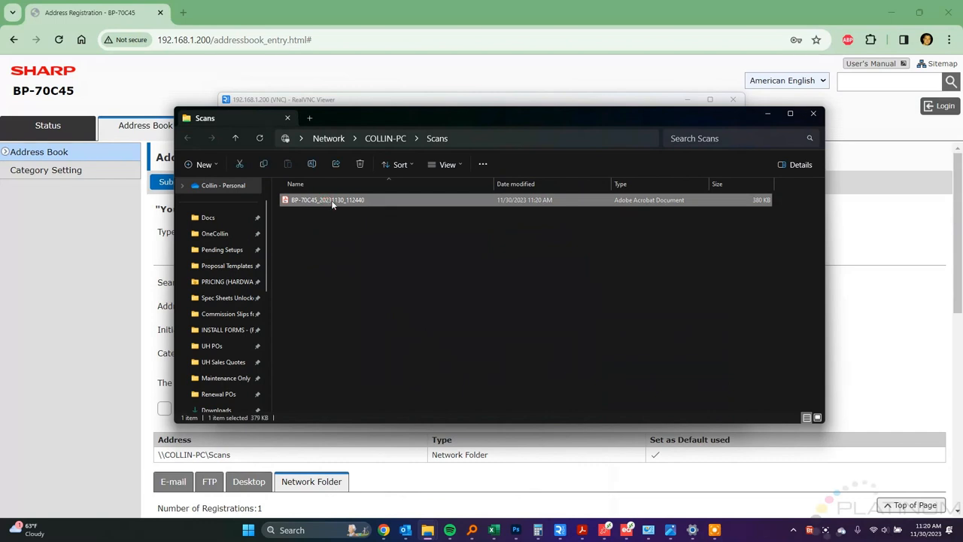